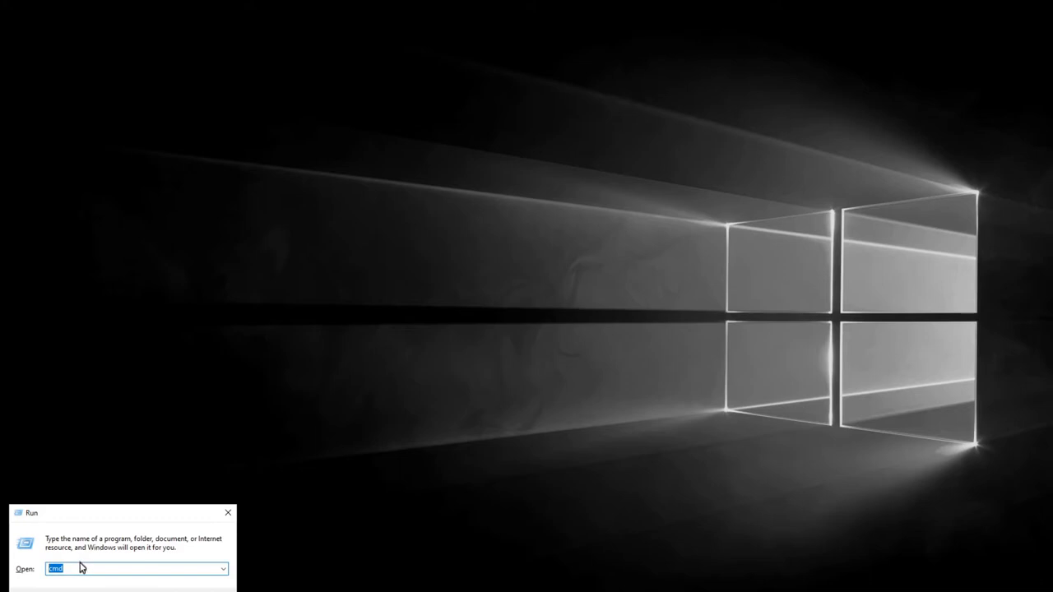
{"action": "mouse_move", "coordinate": [33, 580]}
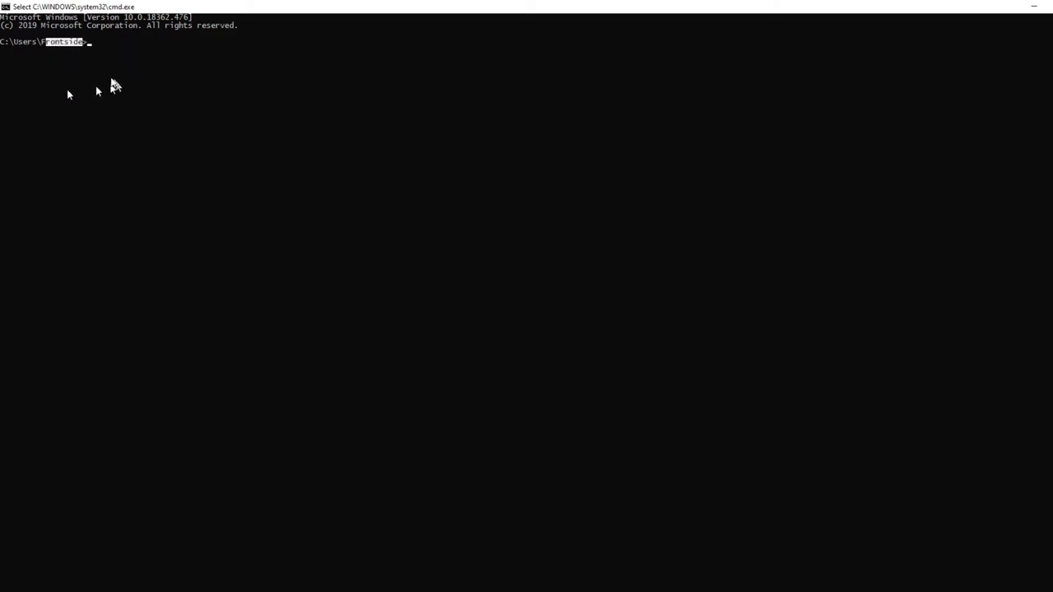
{"action": "mouse_move", "coordinate": [30, 74]}
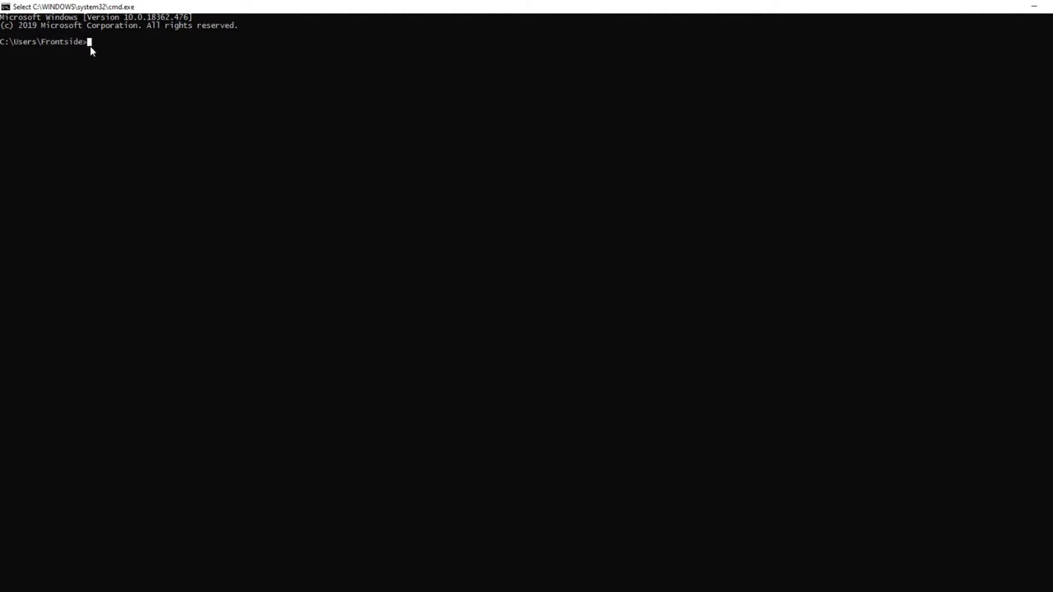
- Go up to the Users folder with cd .., then cd back into the home folder
{"action": "type", "text": "cd ."}
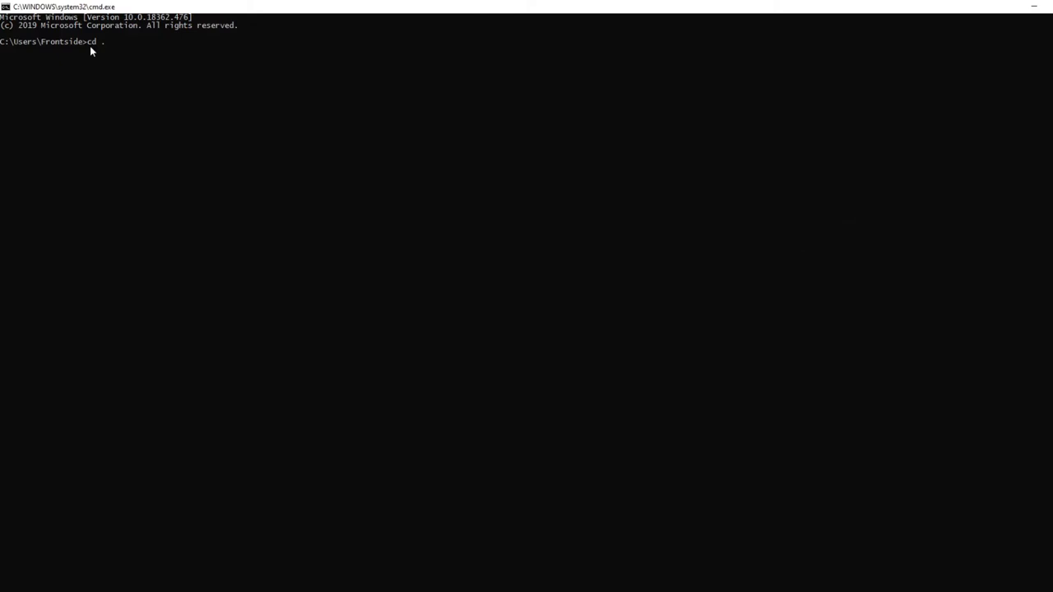
{"action": "mouse_move", "coordinate": [80, 49]}
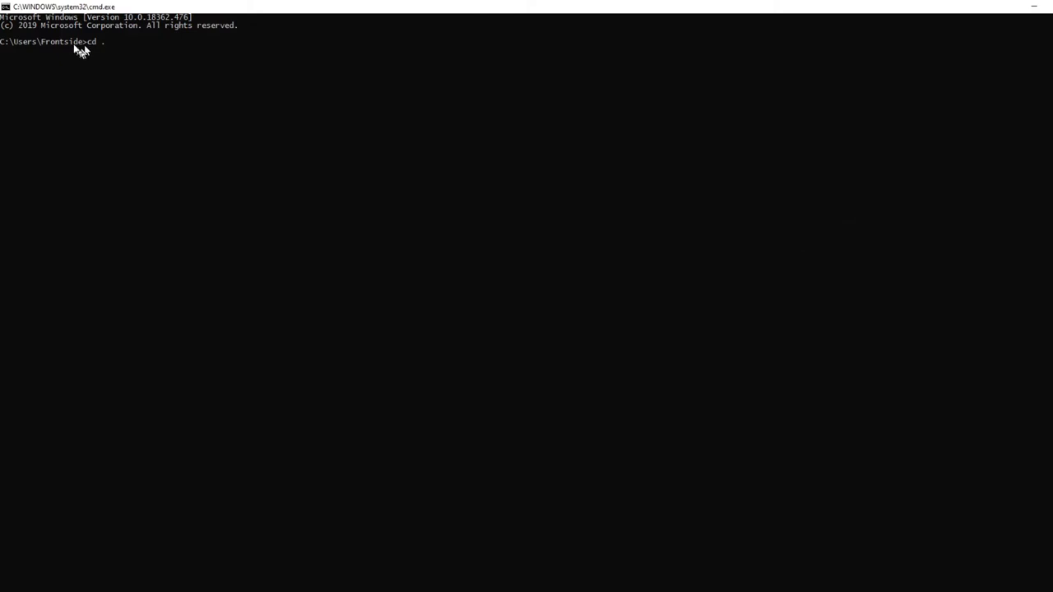
{"action": "double_click", "coordinate": [60, 41]}
{"action": "type", "text": "."}
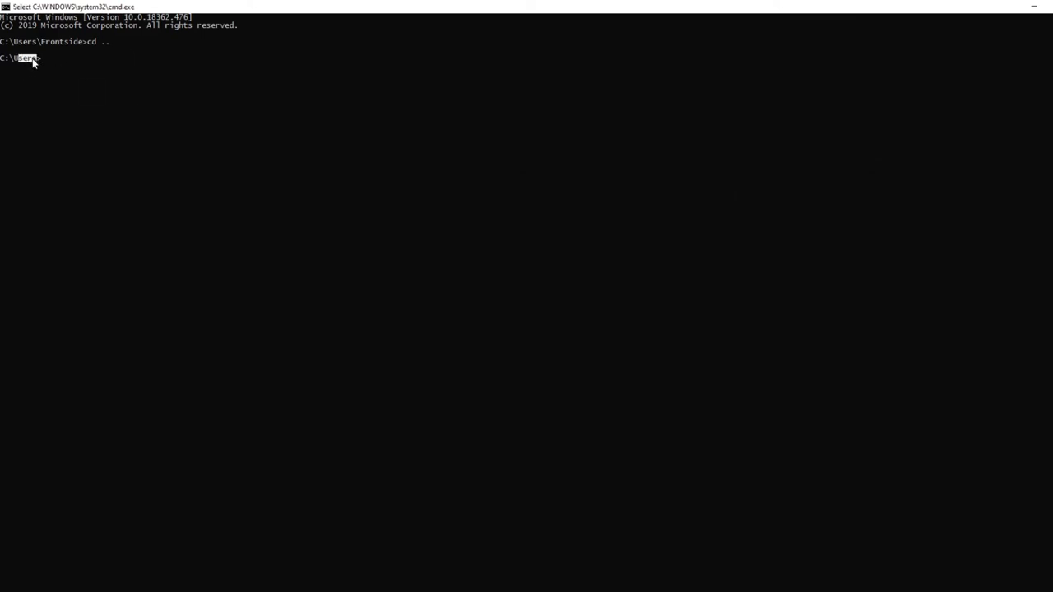
{"action": "mouse_move", "coordinate": [58, 69]}
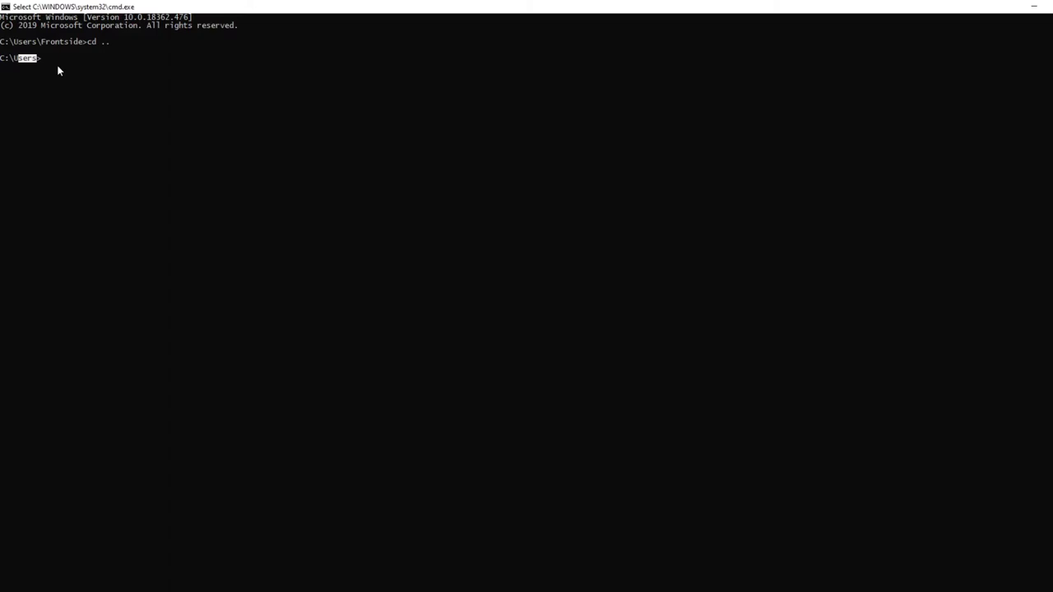
{"action": "type", "text": "cd"}
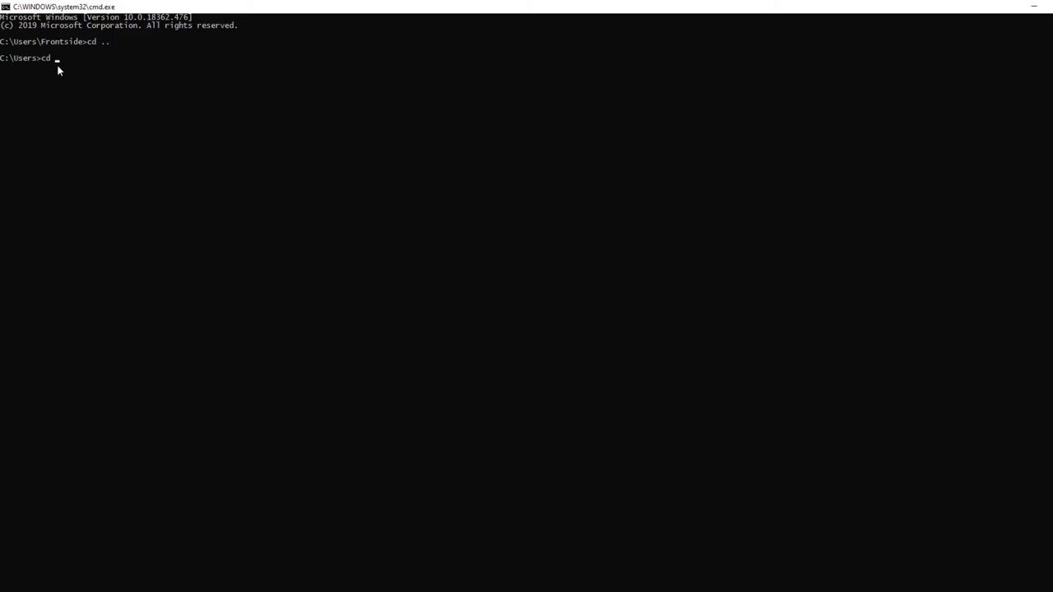
{"action": "type", "text": "Frontside"}
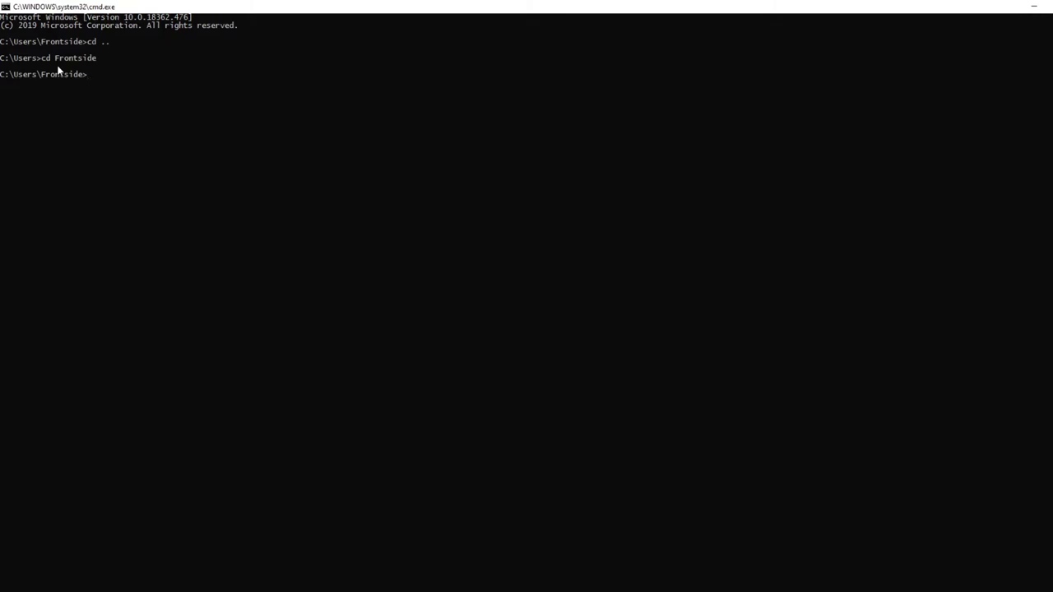
- Create a 'unity' folder on the Desktop, enter it, and maximize the console window
{"action": "type", "text": "cd desktop"}
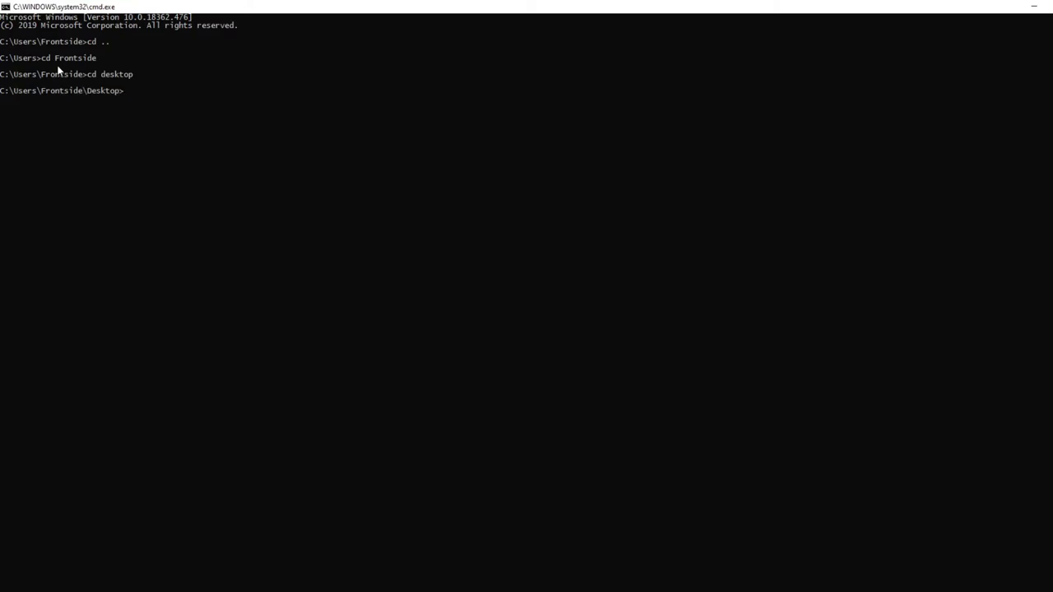
{"action": "type", "text": "mkdir"}
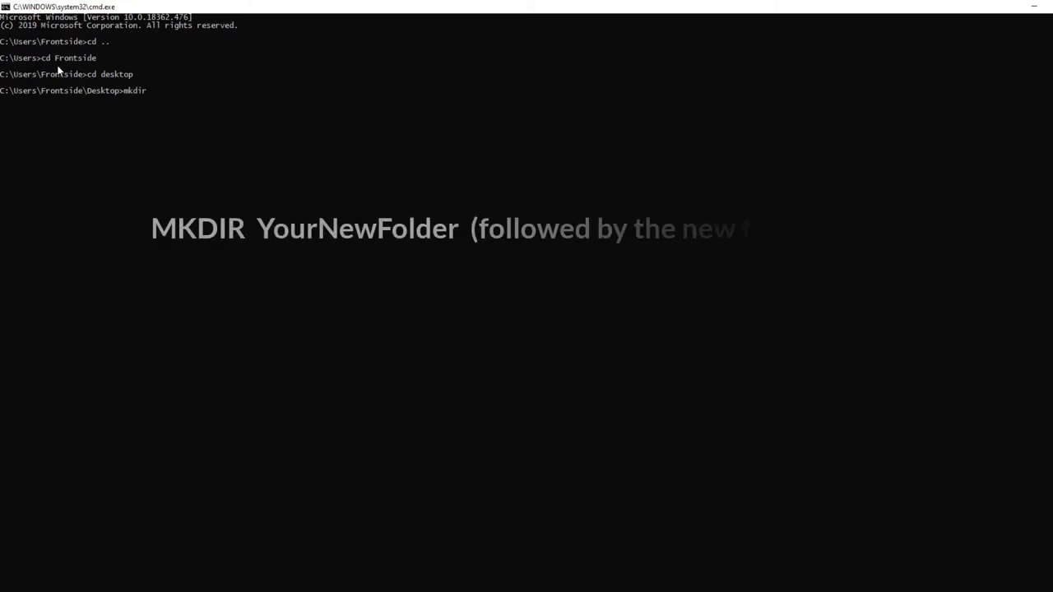
{"action": "type", "text": "unity"}
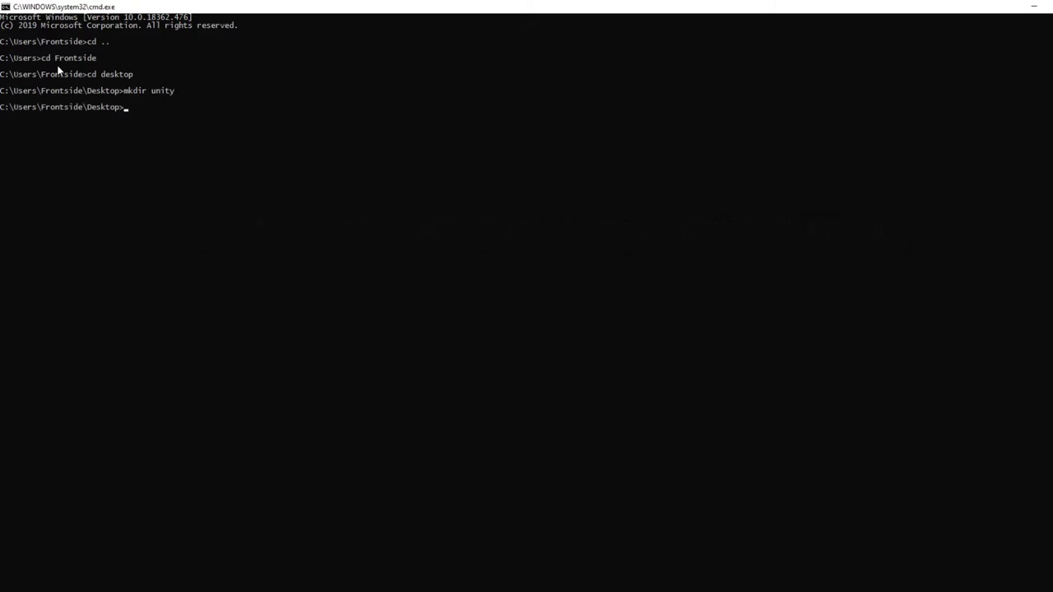
{"action": "type", "text": "cd"}
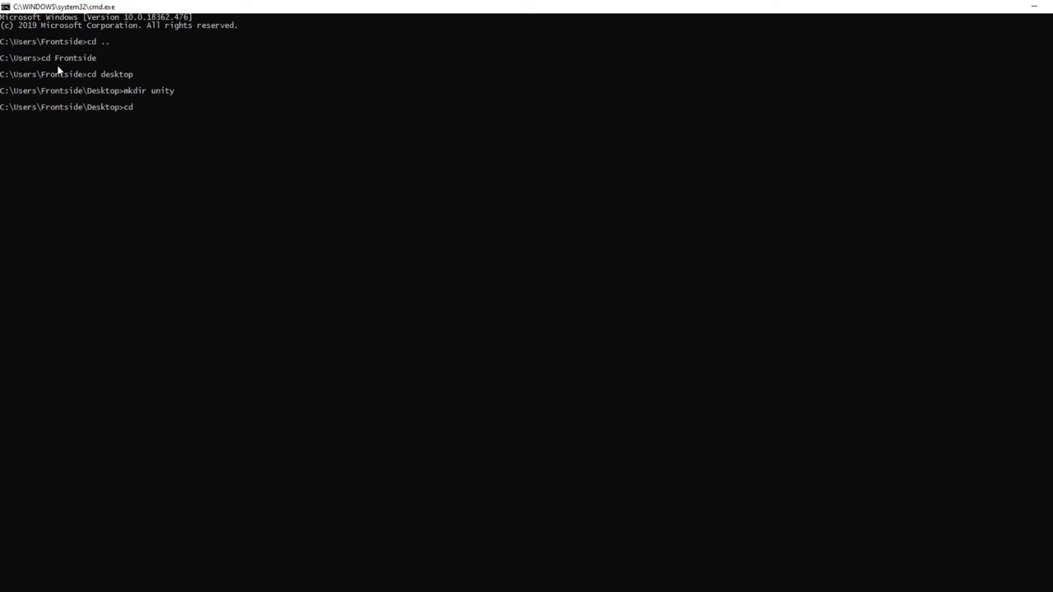
{"action": "type", "text": "unity"}
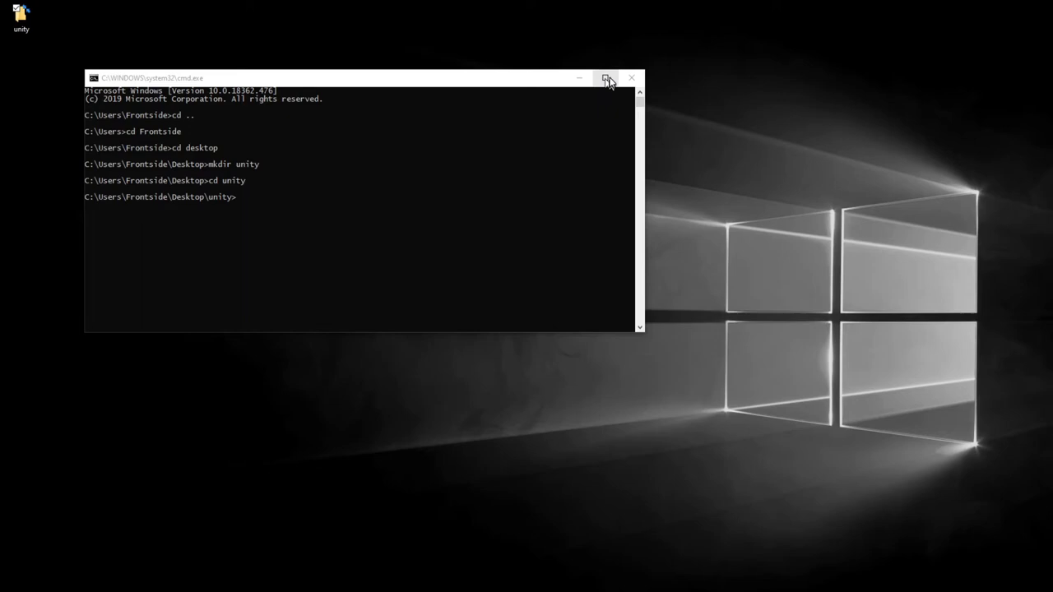
{"action": "left_click", "coordinate": [607, 77]}
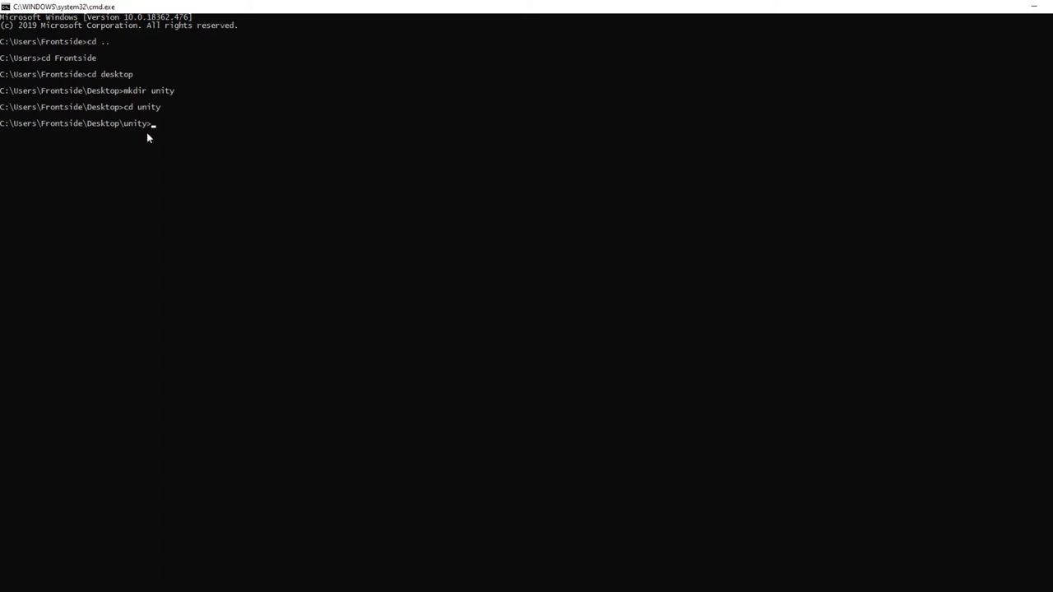
- Use copy con to save notes.txt containing 'Hello World!!!'
{"action": "type", "text": "copy co"}
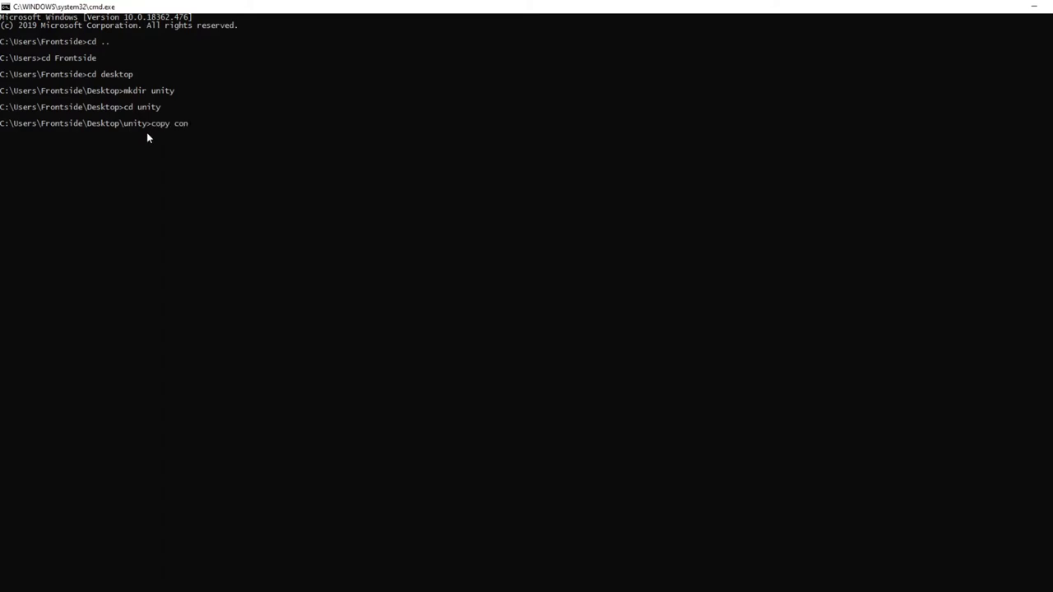
{"action": "type", "text": "note"}
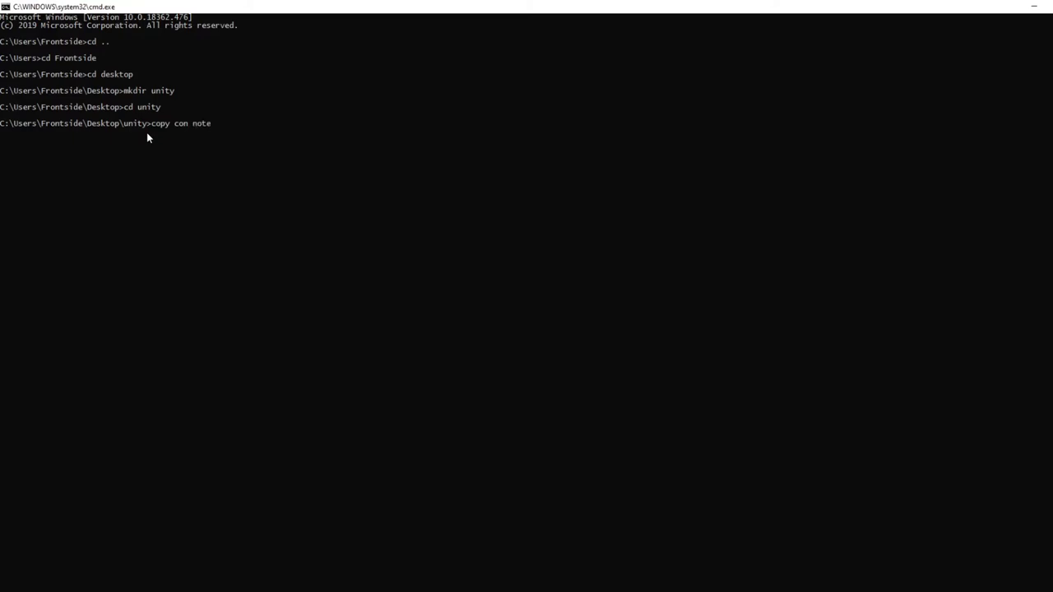
{"action": "type", "text": "s.txt"}
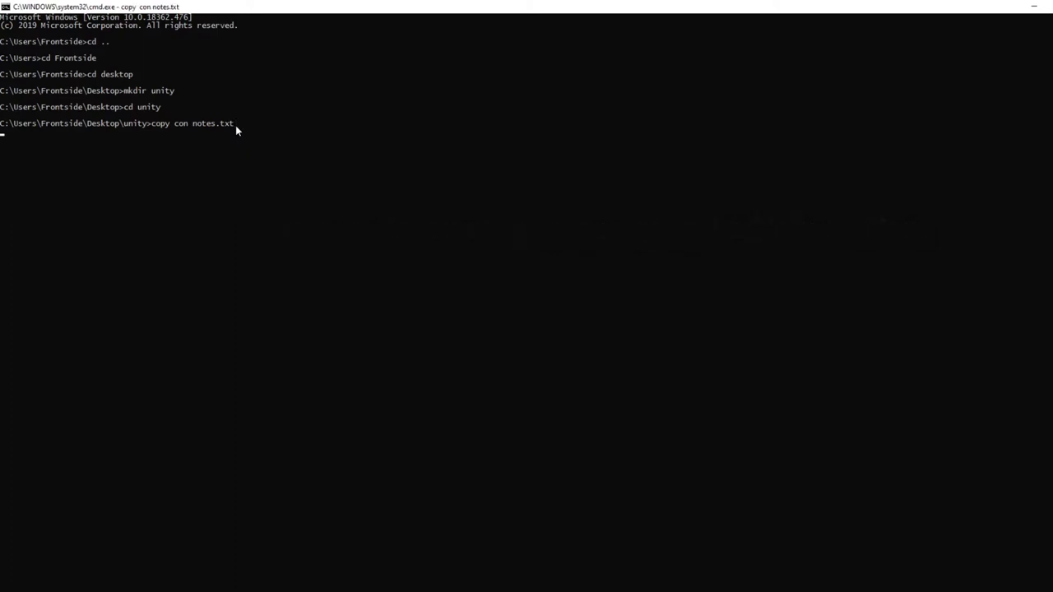
{"action": "type", "text": "Hello Worl"}
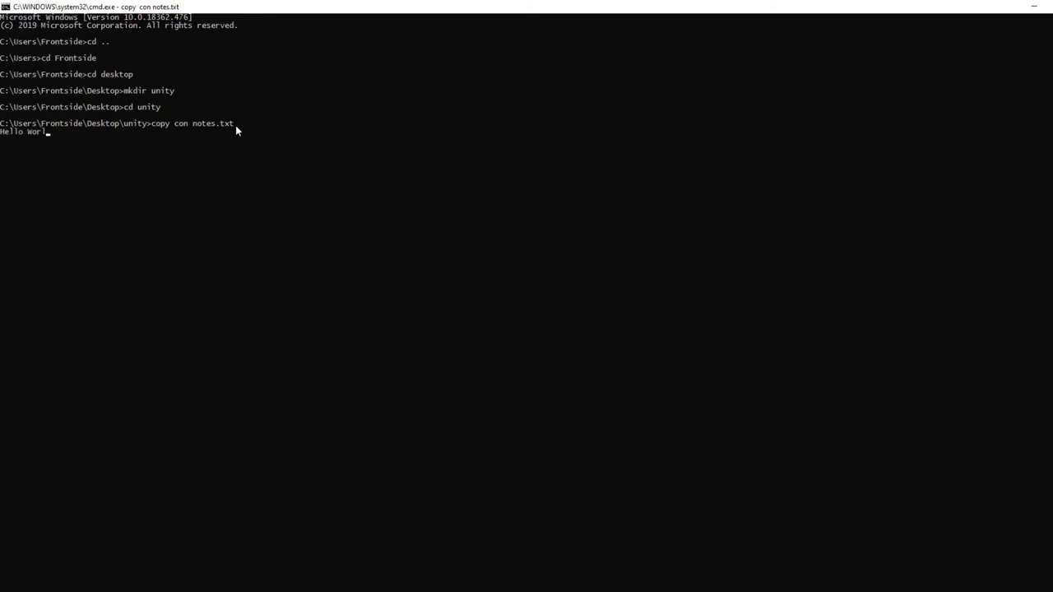
{"action": "type", "text": "!!!"}
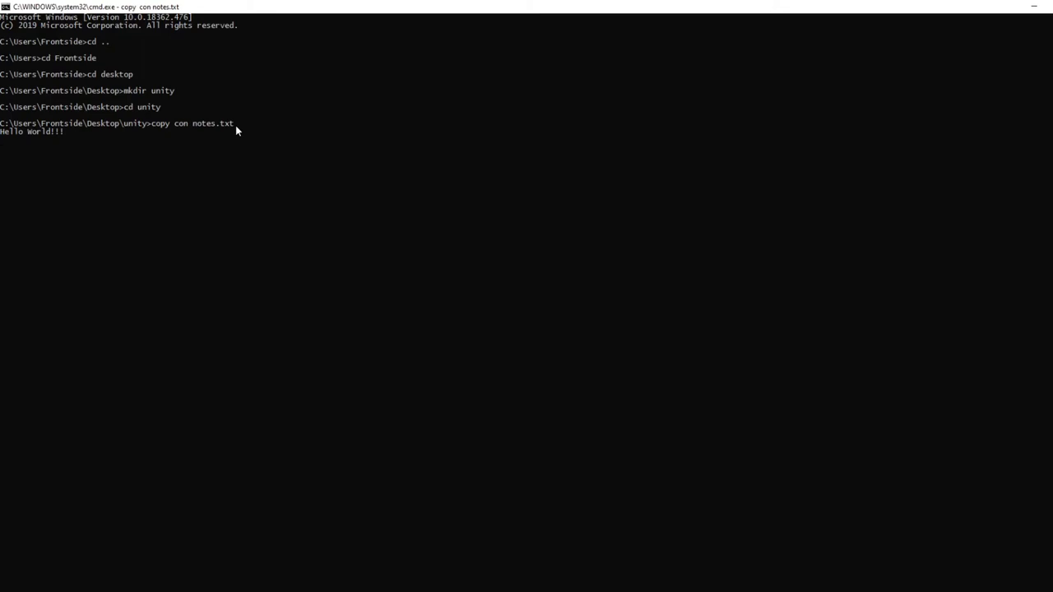
{"action": "key", "text": "ctrl+z"}
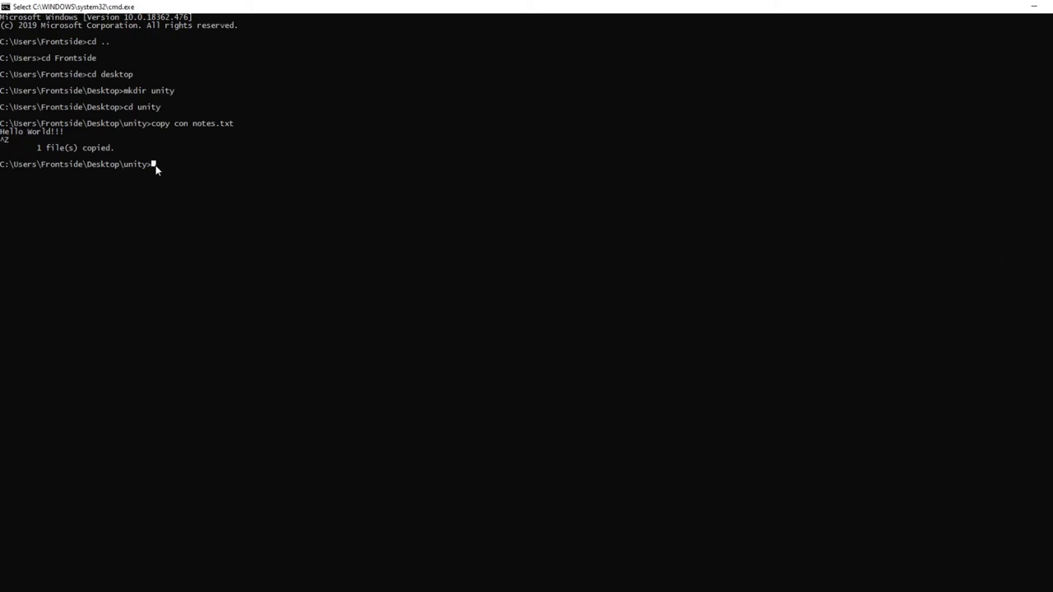
- Run notes.txt and open the 1 KB notes.txt from the unity folder in File Explorer
{"action": "type", "text": "notes"}
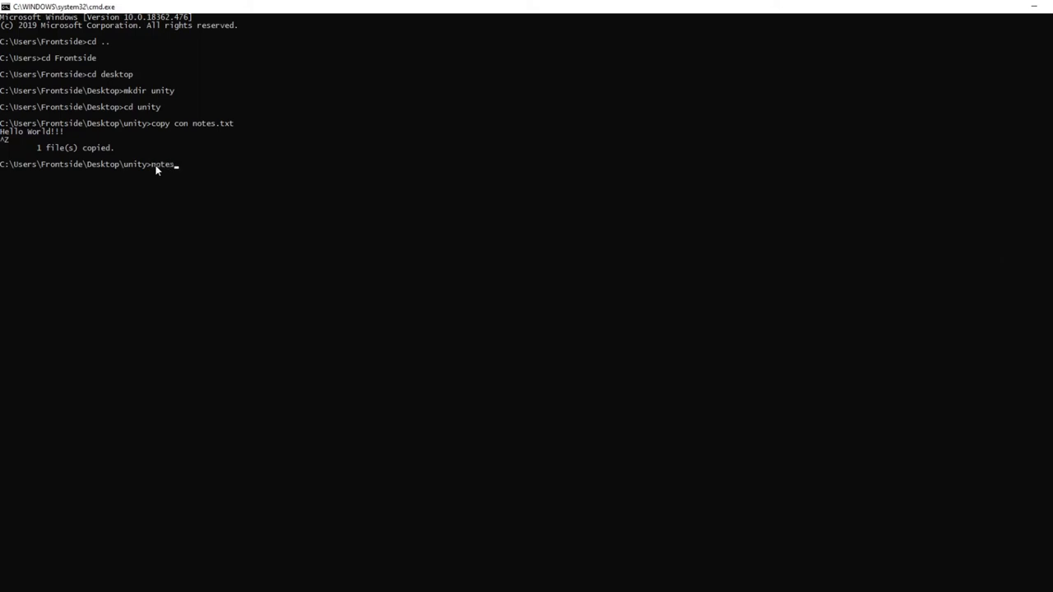
{"action": "type", "text": ".txt"}
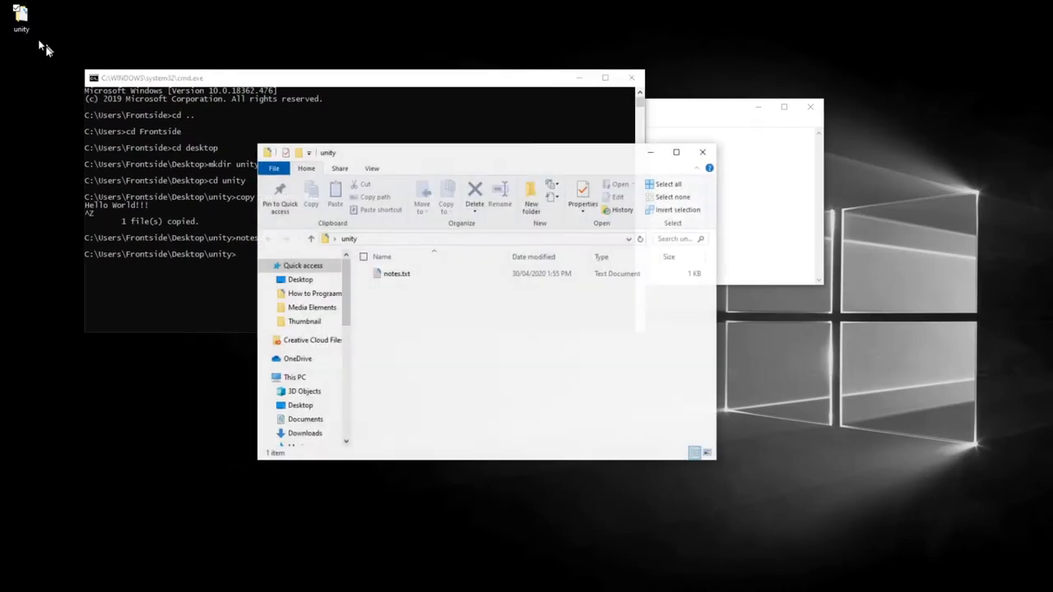
{"action": "left_click", "coordinate": [397, 273]}
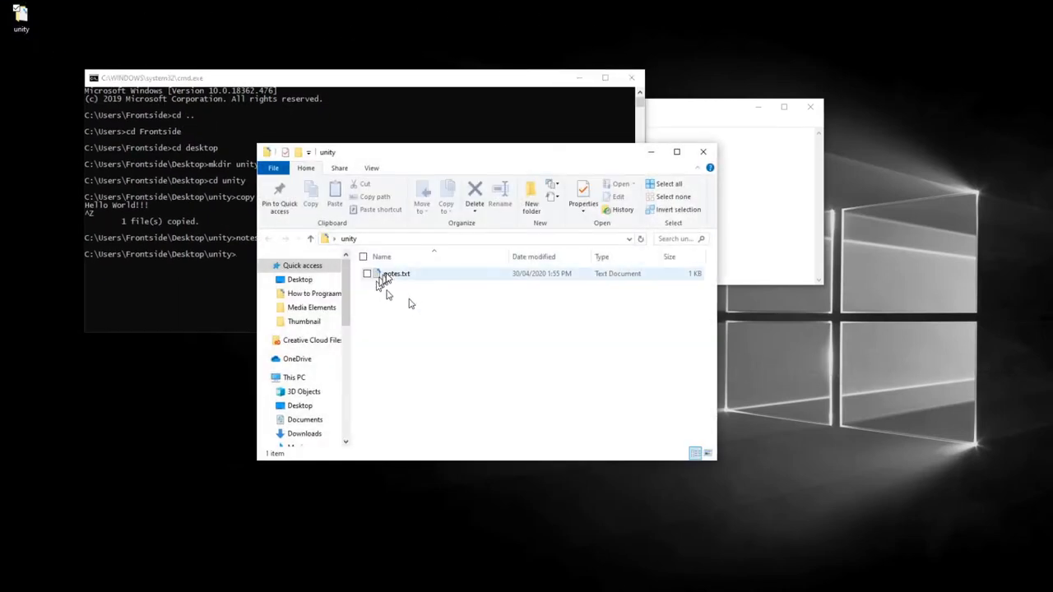
{"action": "double_click", "coordinate": [396, 273]}
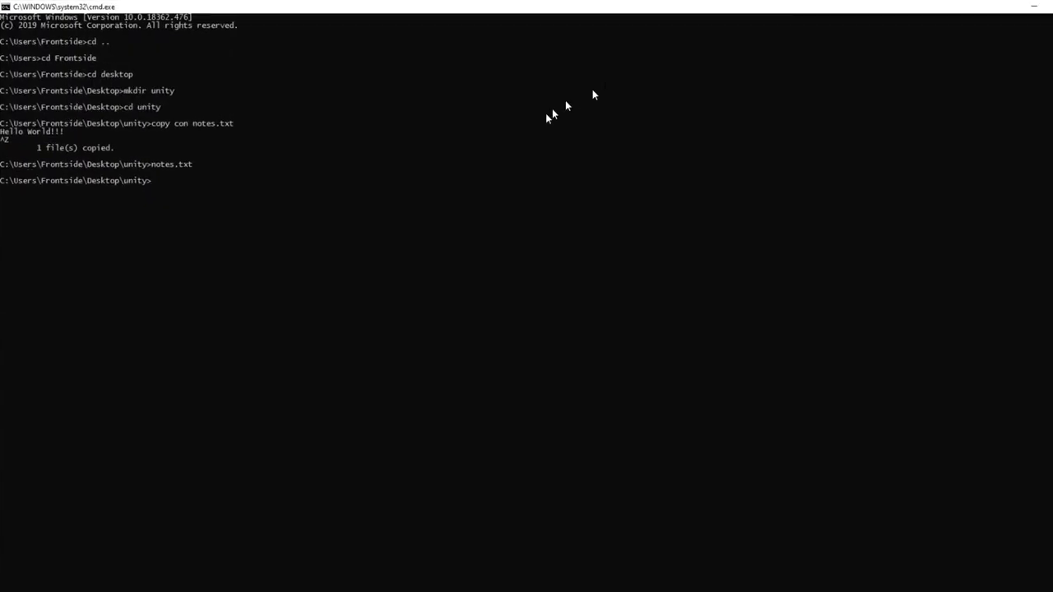
{"action": "mouse_move", "coordinate": [451, 173]}
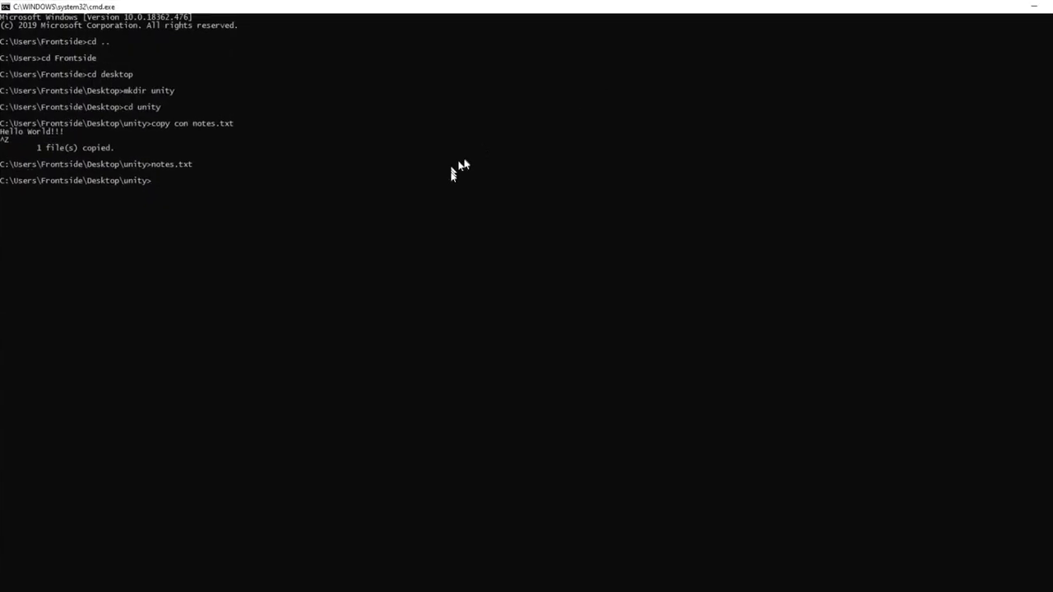
{"action": "mouse_move", "coordinate": [432, 195]}
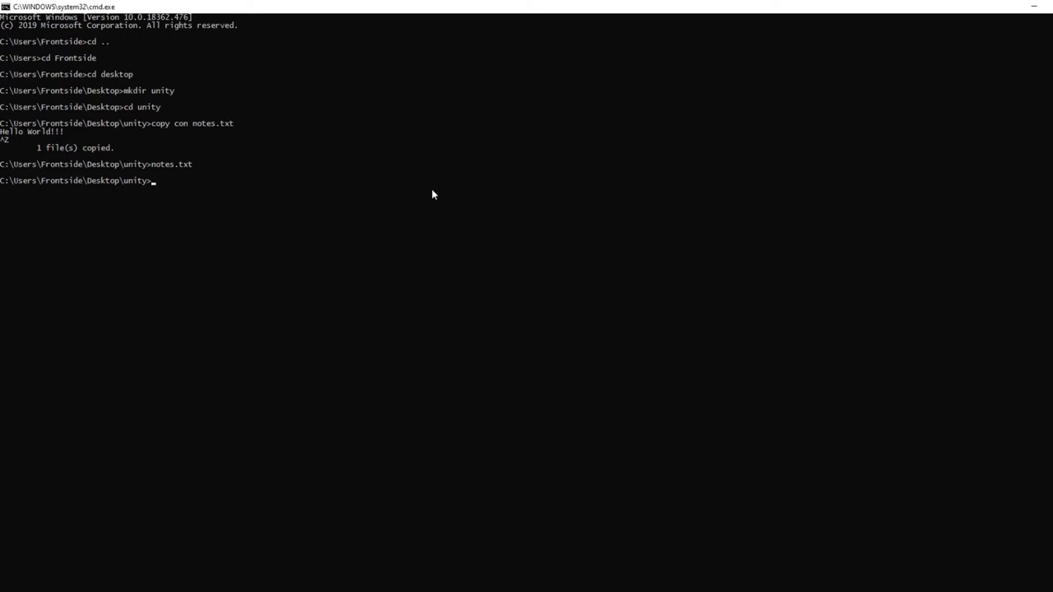
{"action": "mouse_move", "coordinate": [296, 208]}
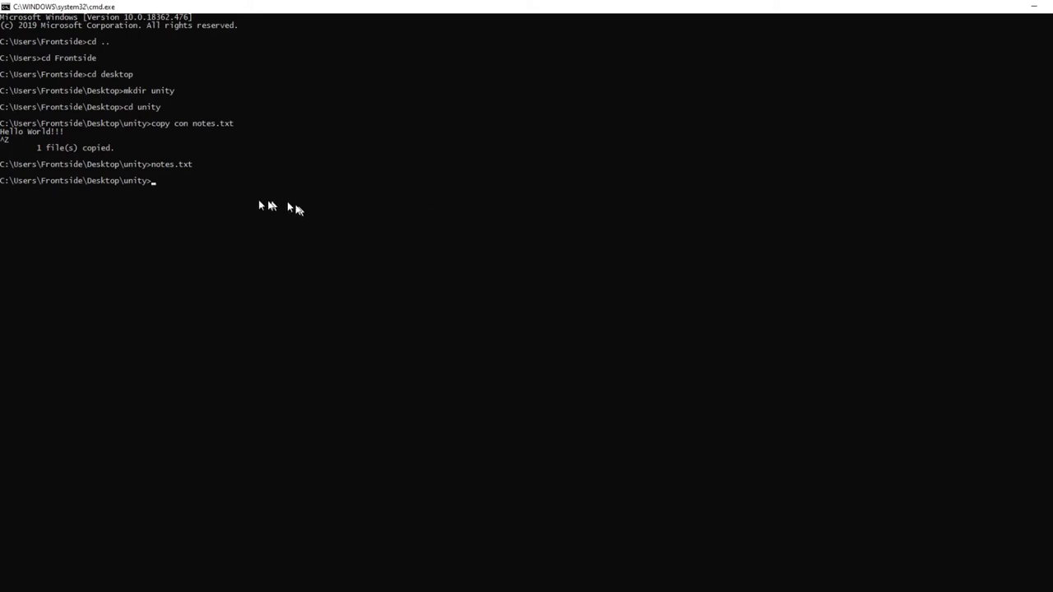
{"action": "mouse_move", "coordinate": [170, 189]}
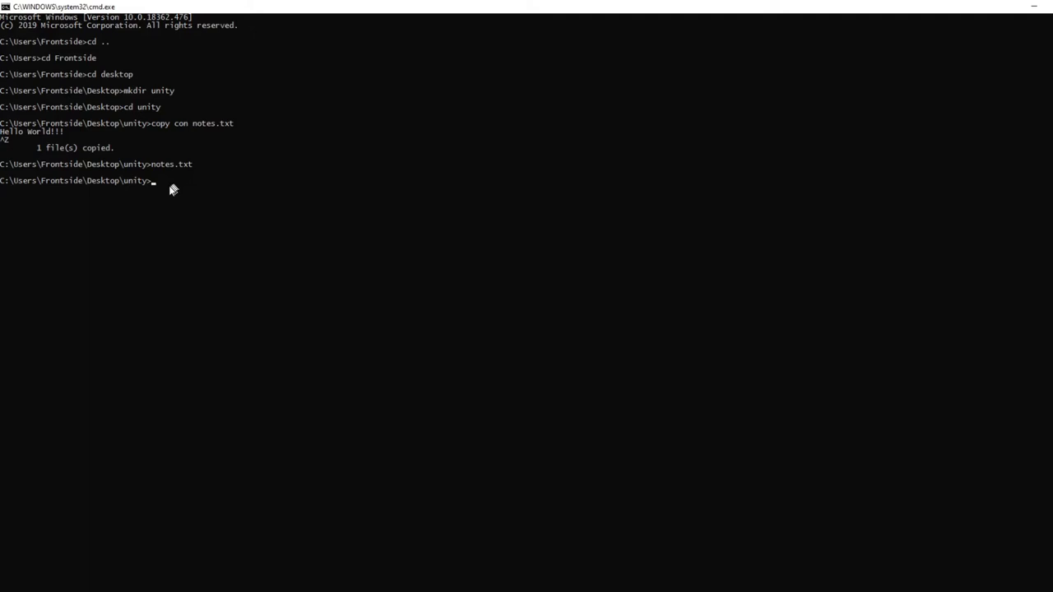
{"action": "mouse_move", "coordinate": [144, 205]}
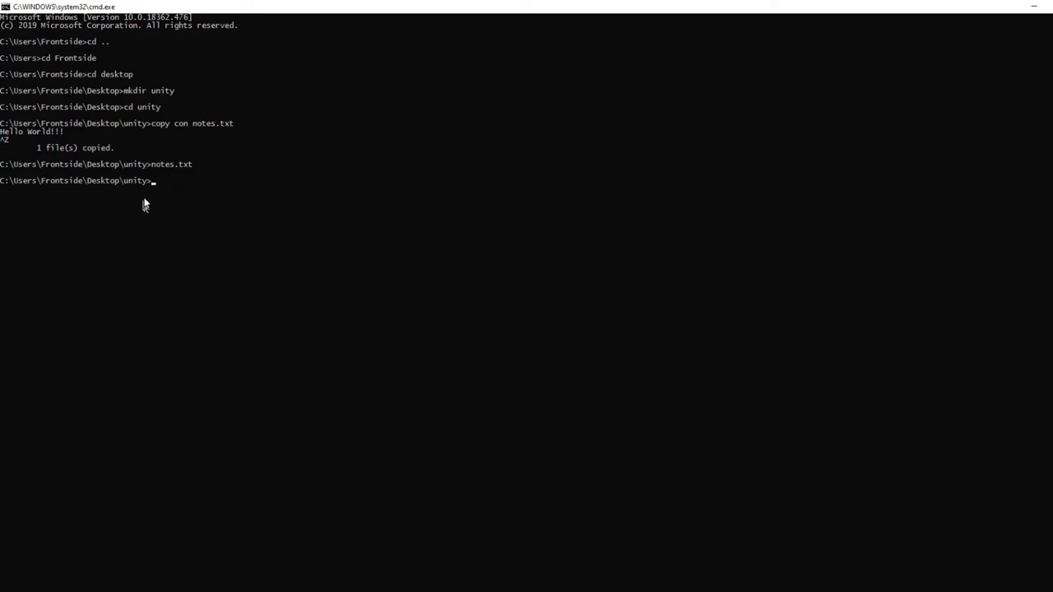
{"action": "mouse_move", "coordinate": [153, 189]}
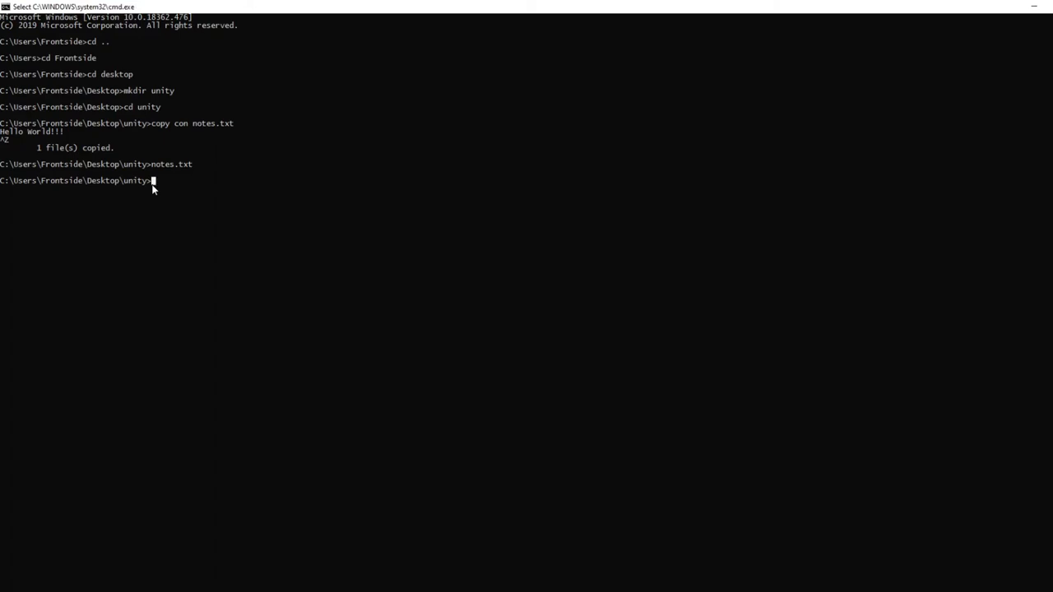
- Run echo Hi CPU so the console prints 'Hi CPU'
{"action": "type", "text": "e"}
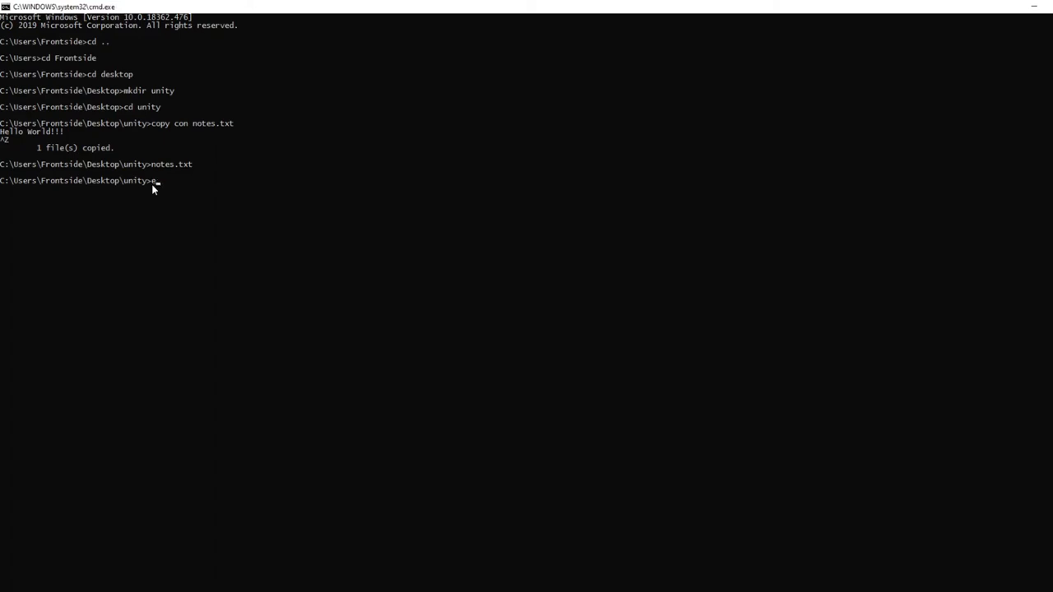
{"action": "type", "text": "echo"}
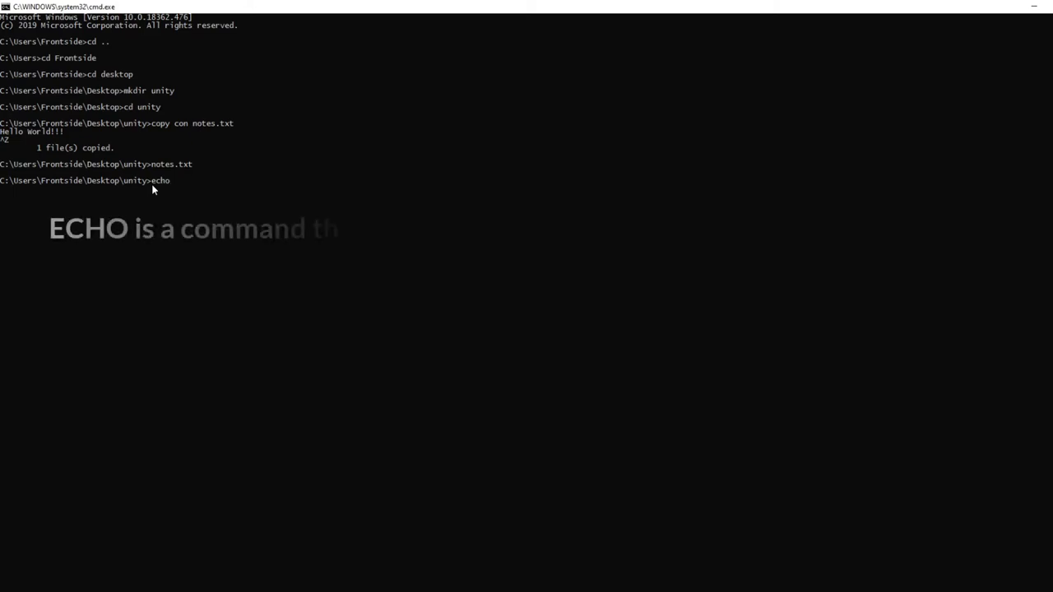
{"action": "type", "text": "Hi CPU"}
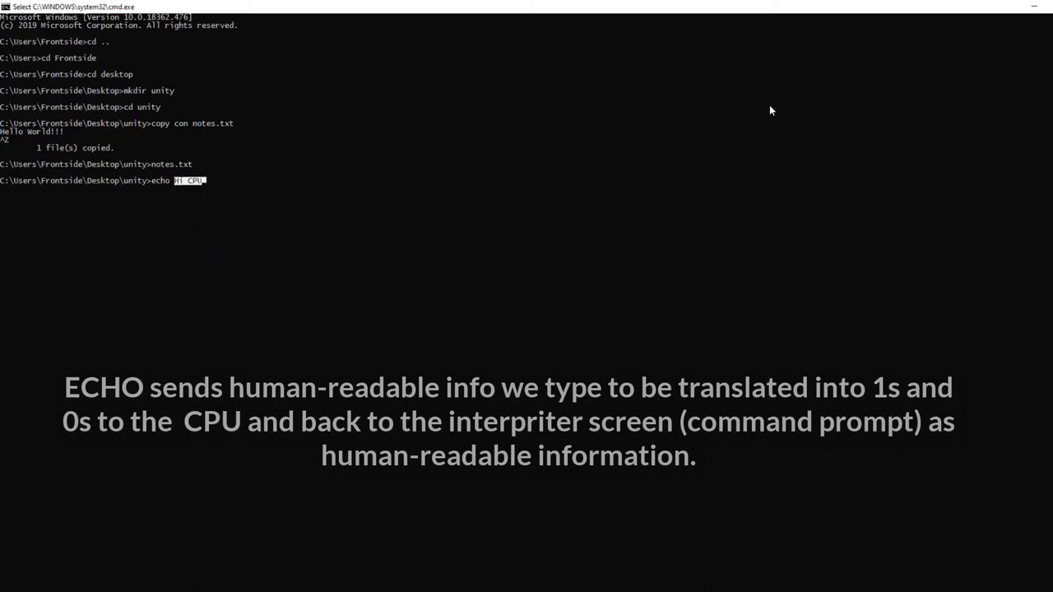
{"action": "mouse_move", "coordinate": [810, 160]}
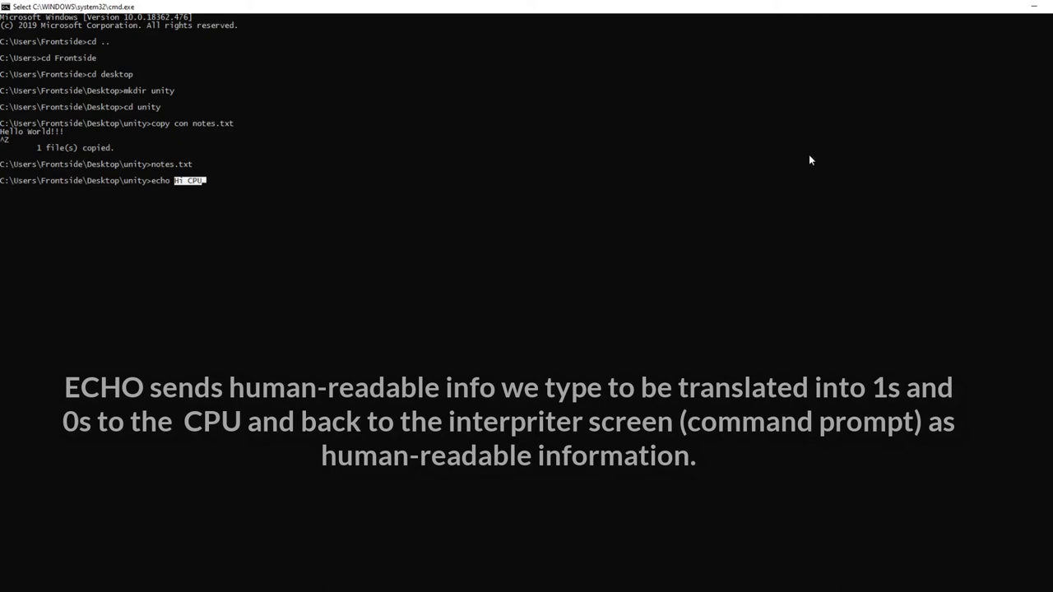
{"action": "mouse_move", "coordinate": [1051, 305]}
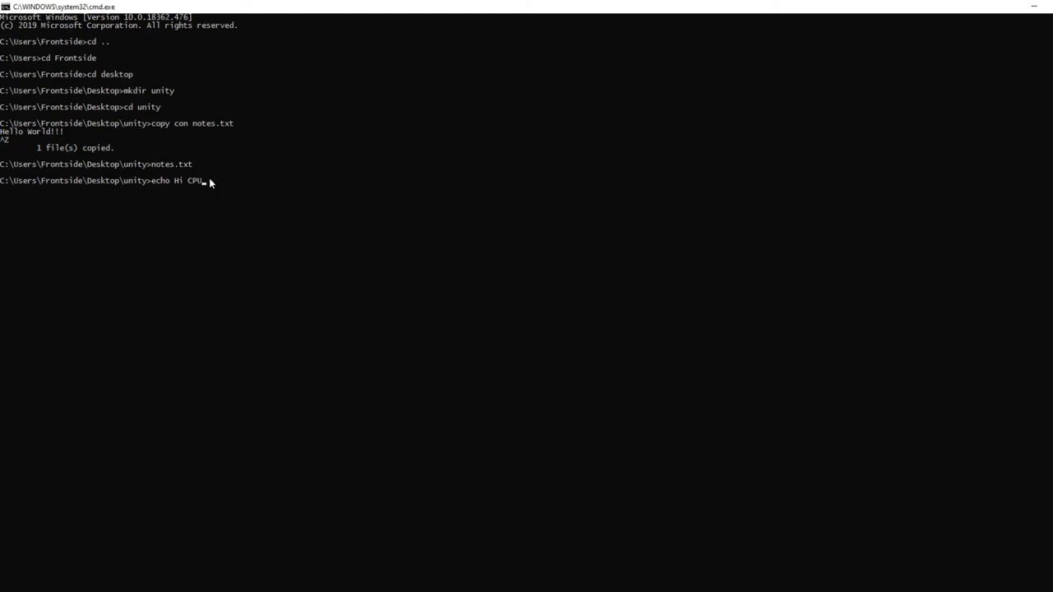
{"action": "key", "text": "enter"}
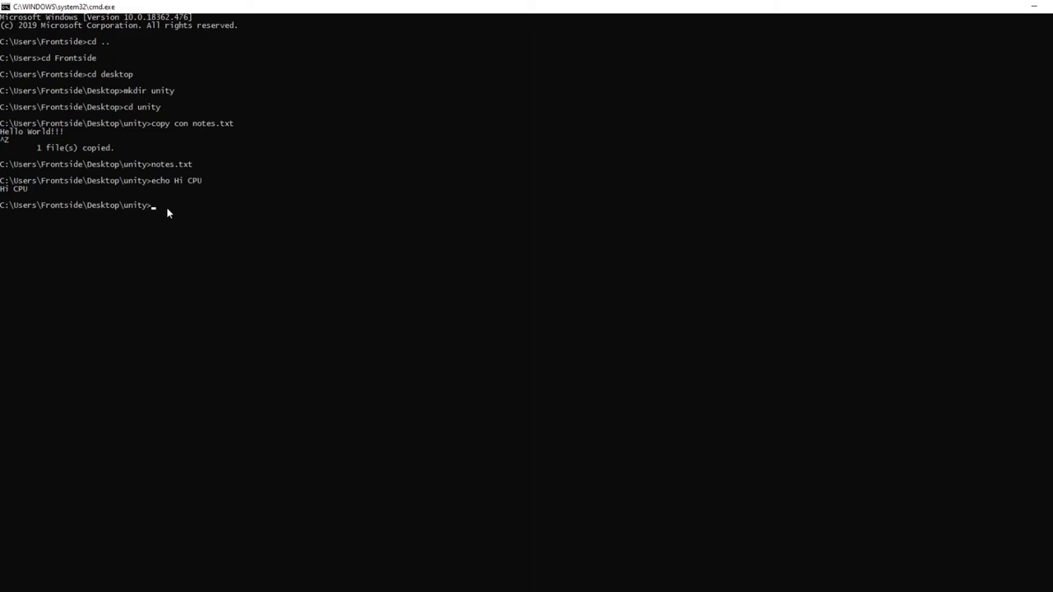
- Run set /a 2*4+100 to print the result 108
{"action": "type", "text": "set"}
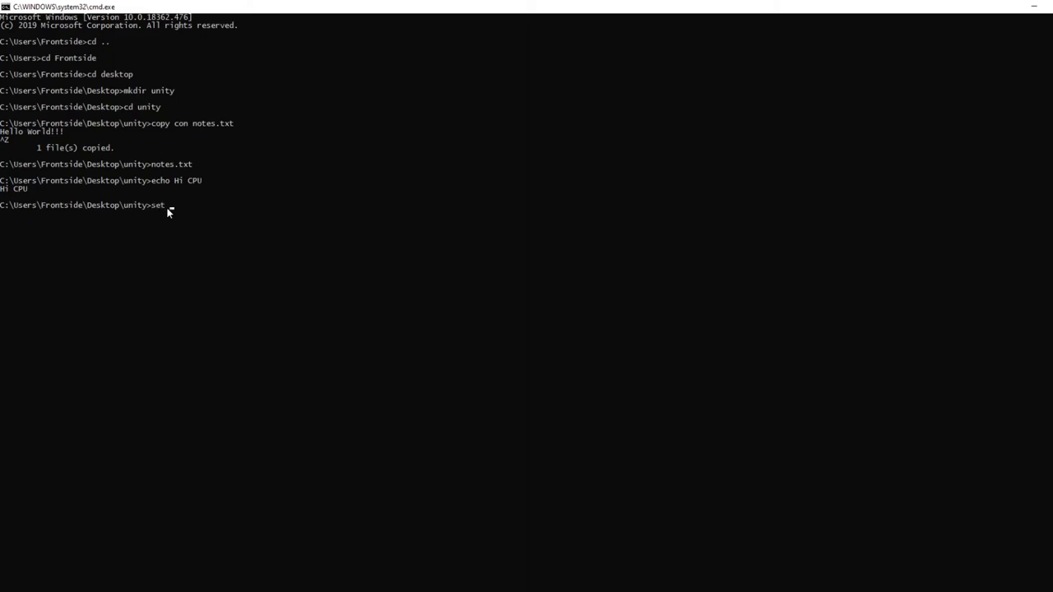
{"action": "type", "text": "/a"}
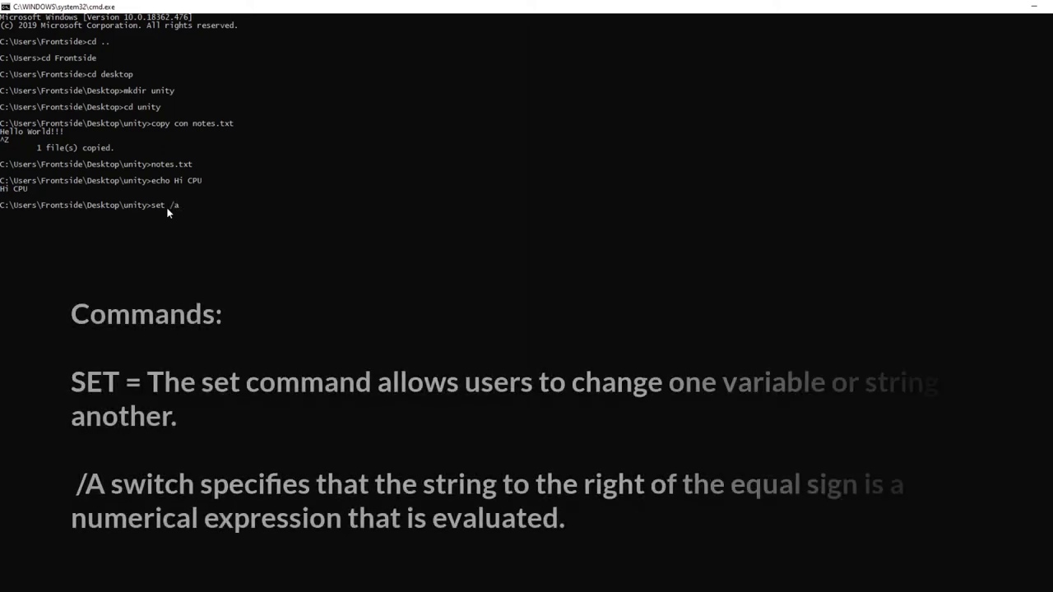
{"action": "type", "text": "2*4"}
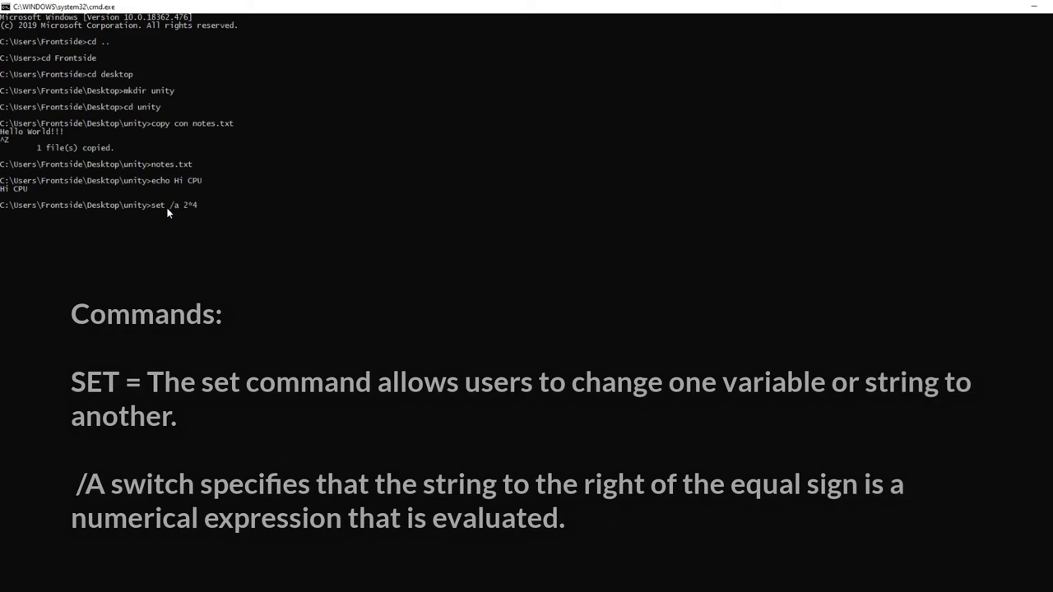
{"action": "type", "text": "+100"}
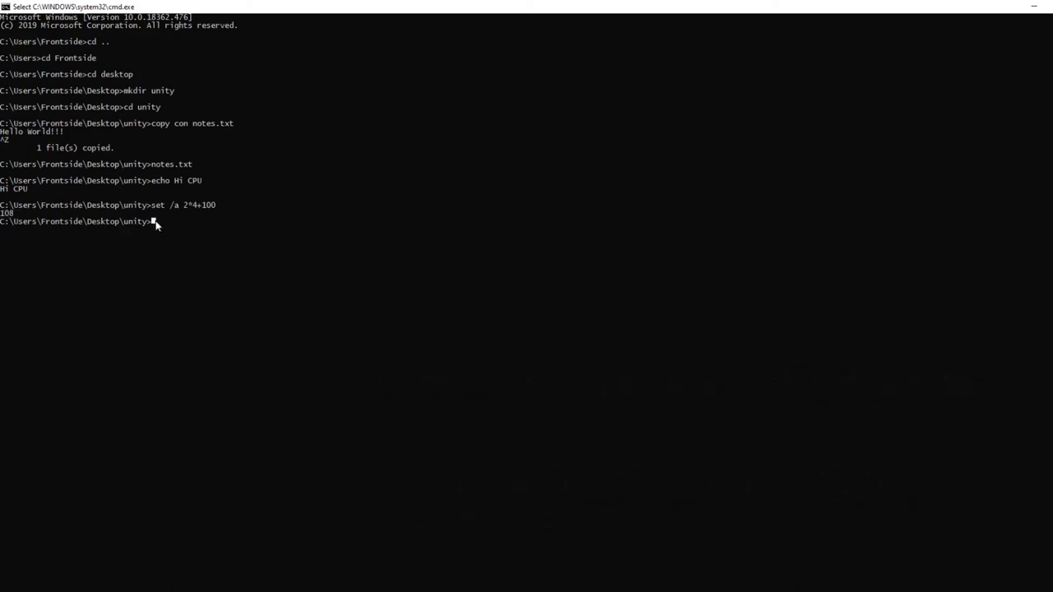
{"action": "mouse_move", "coordinate": [115, 233]}
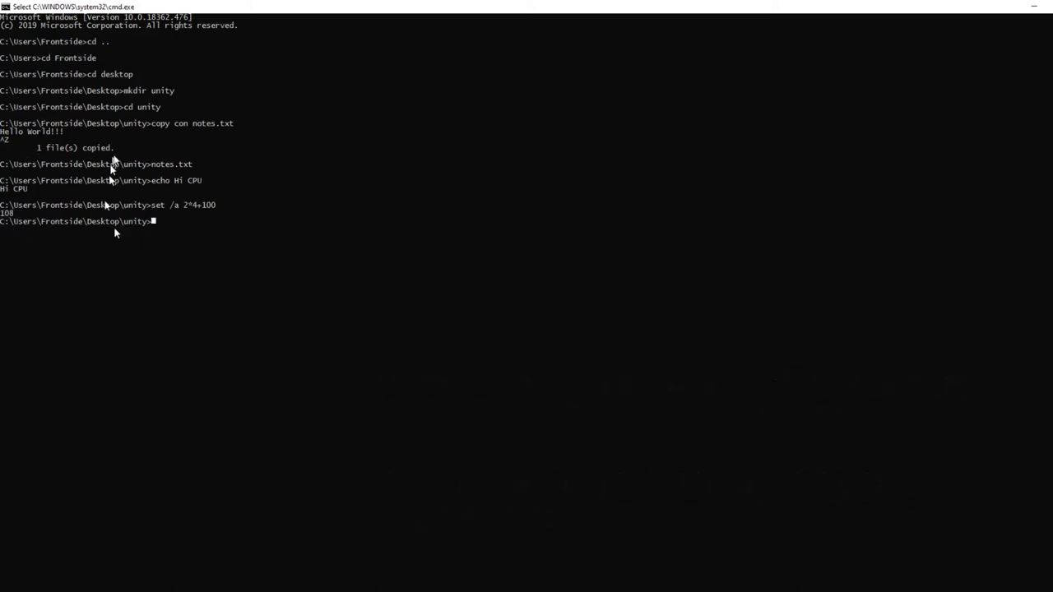
{"action": "mouse_move", "coordinate": [140, 233]}
{"action": "type", "text": "cd"}
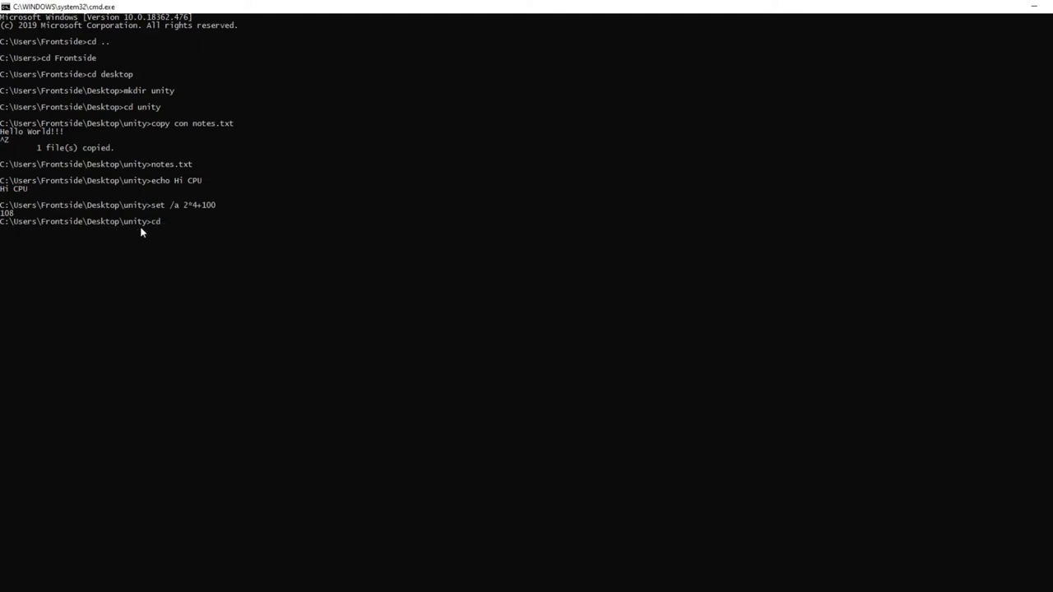
- Return three levels up to C:\Users with cd ../../../, then start typing an echo command
{"action": "type", "text": "../../../"}
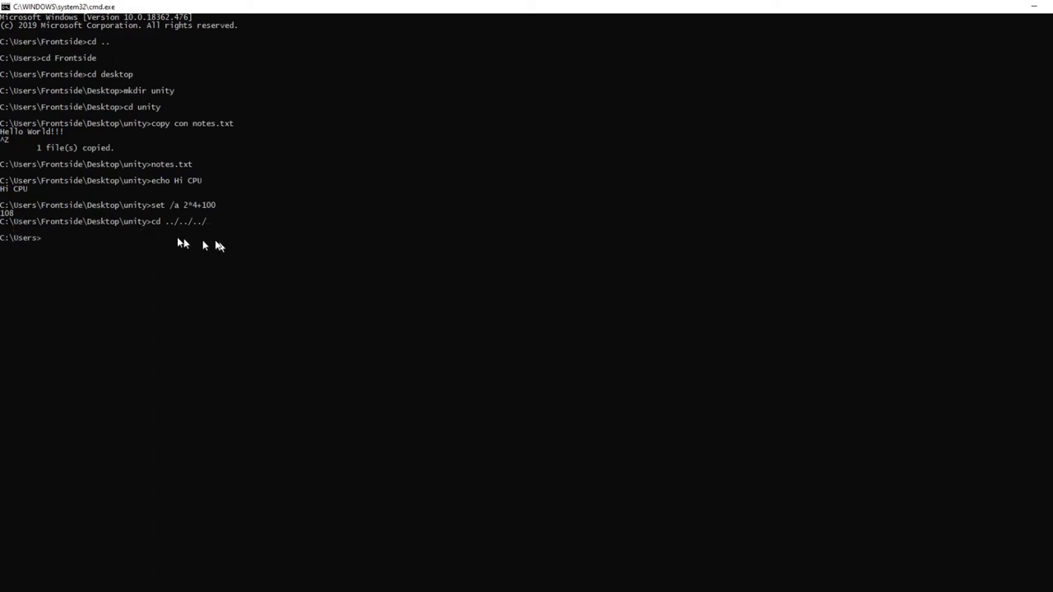
{"action": "mouse_move", "coordinate": [53, 242]}
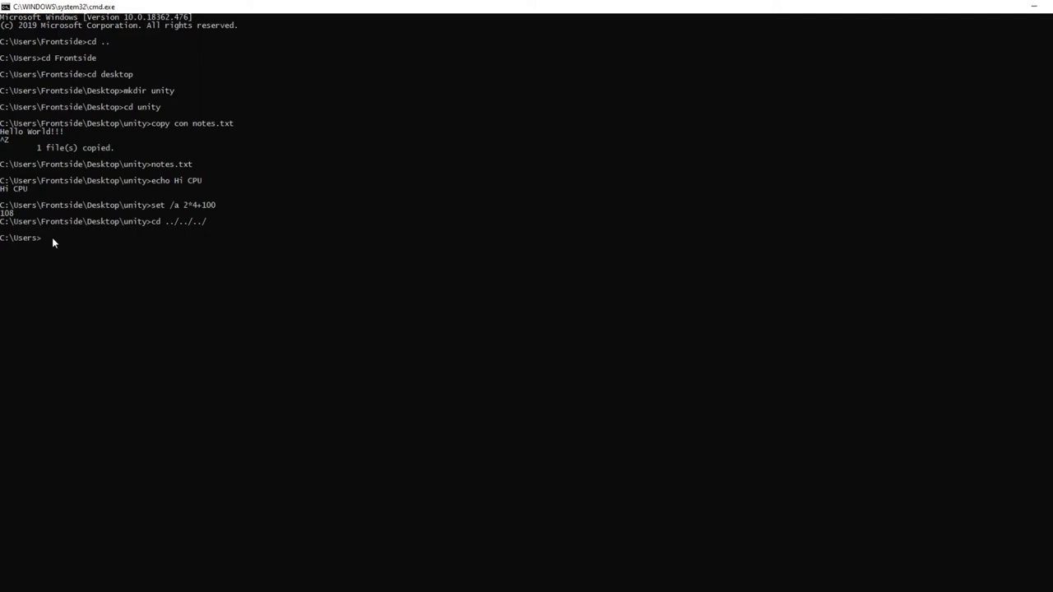
{"action": "type", "text": "echo"}
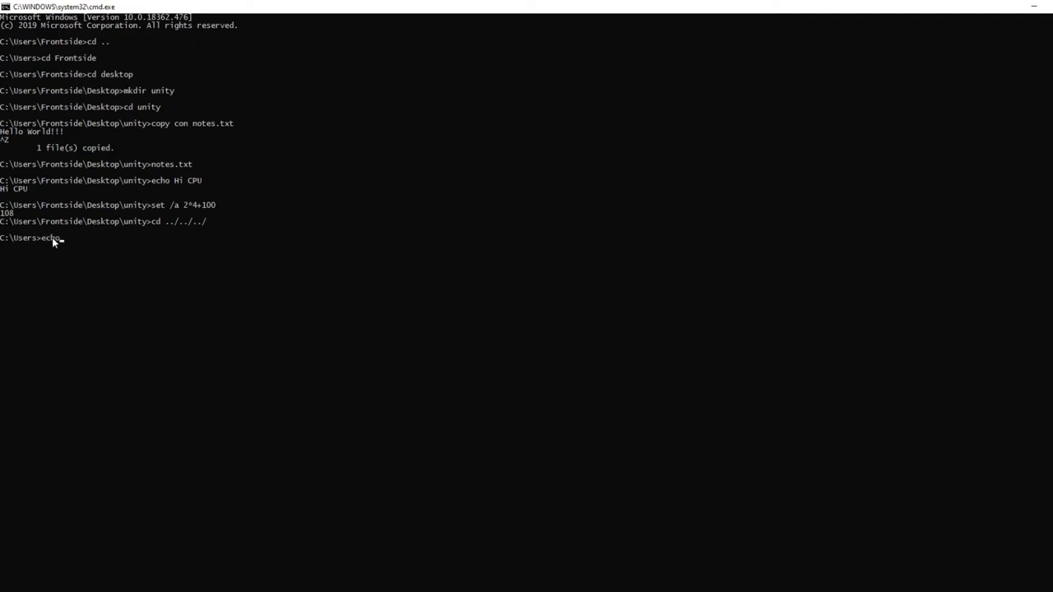
{"action": "type", "text": "Hellow"}
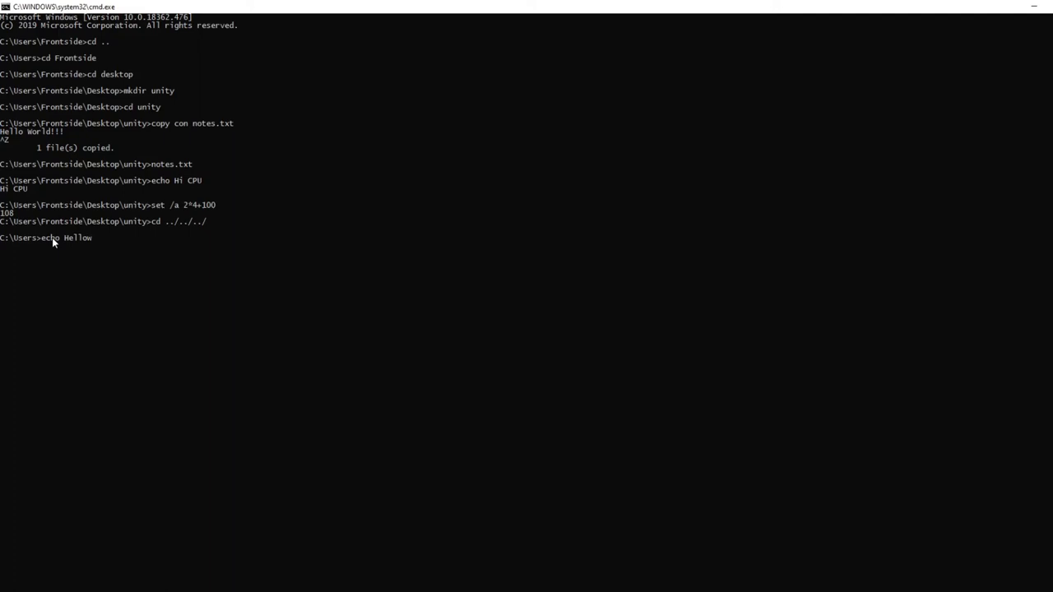
{"action": "type", "text": "Wpo"}
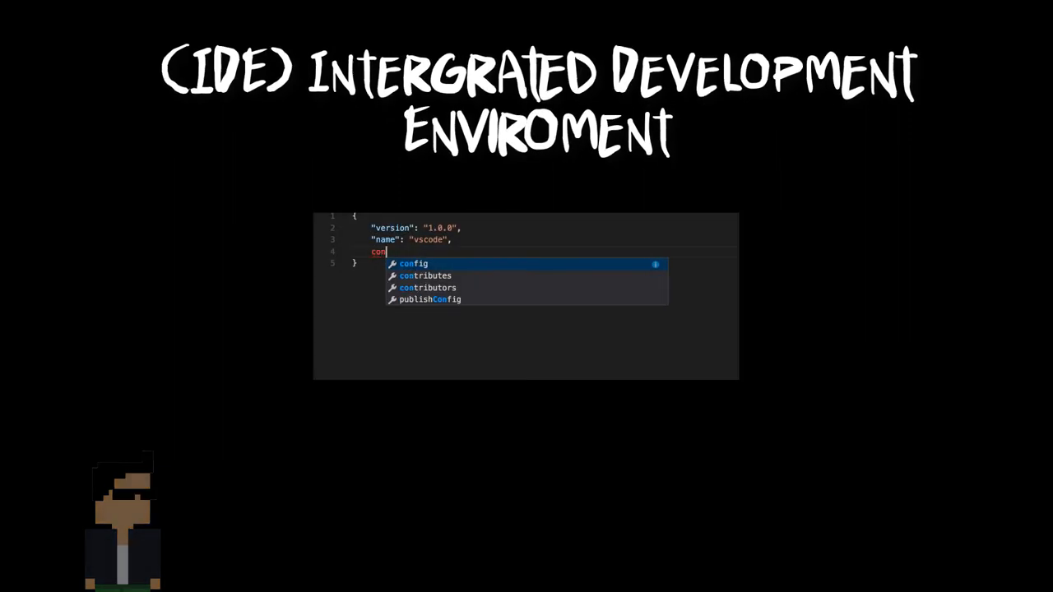
{"action": "type", "text": "t"}
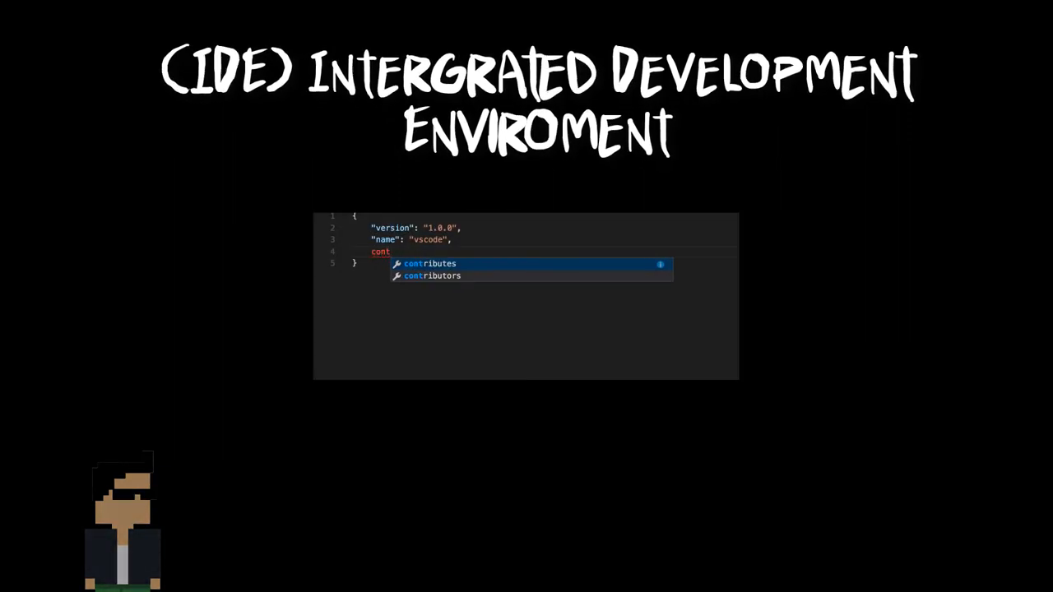
{"action": "key", "text": "Backspace"}
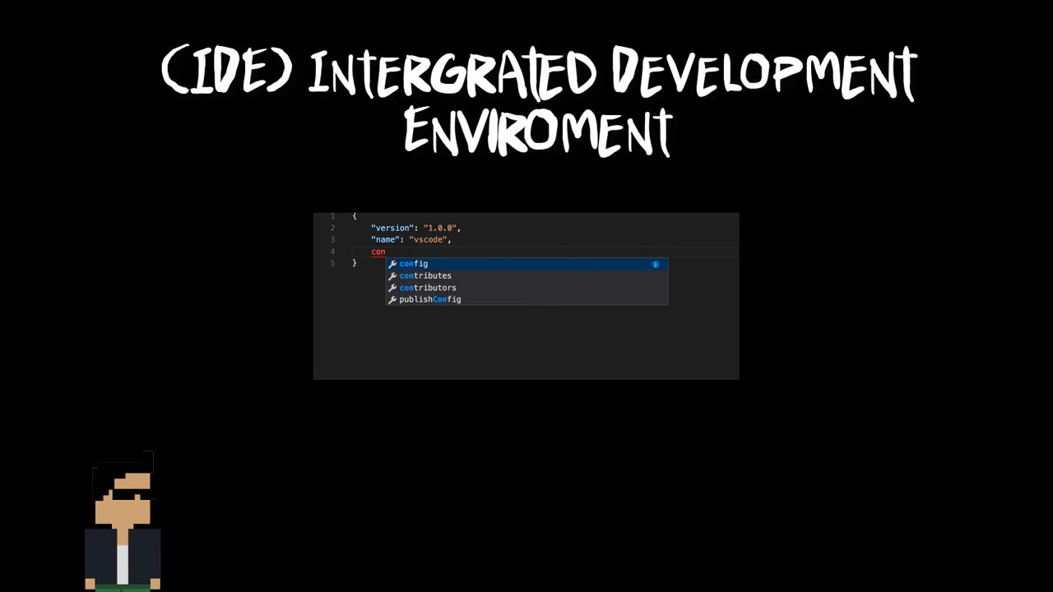